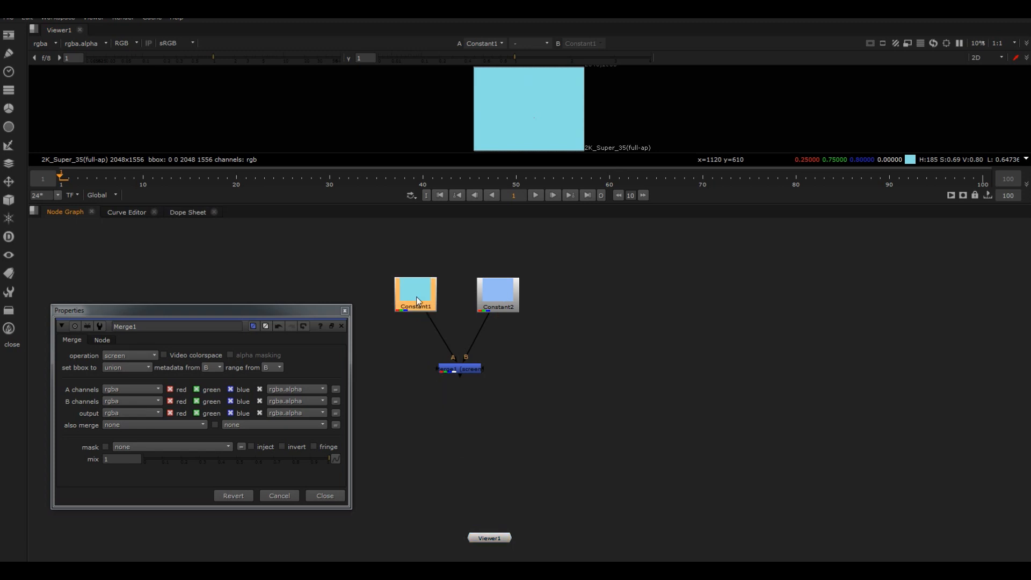
- Dismiss Merge1's screen settings and view its blended output in Viewer1
{"action": "double_click", "coordinate": [414, 293]}
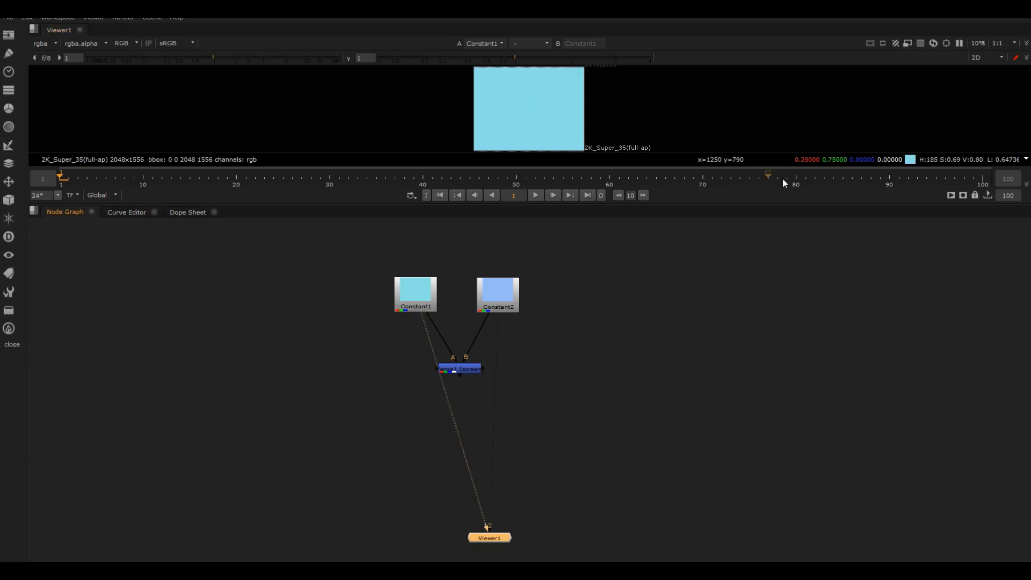
{"action": "mouse_move", "coordinate": [806, 168]}
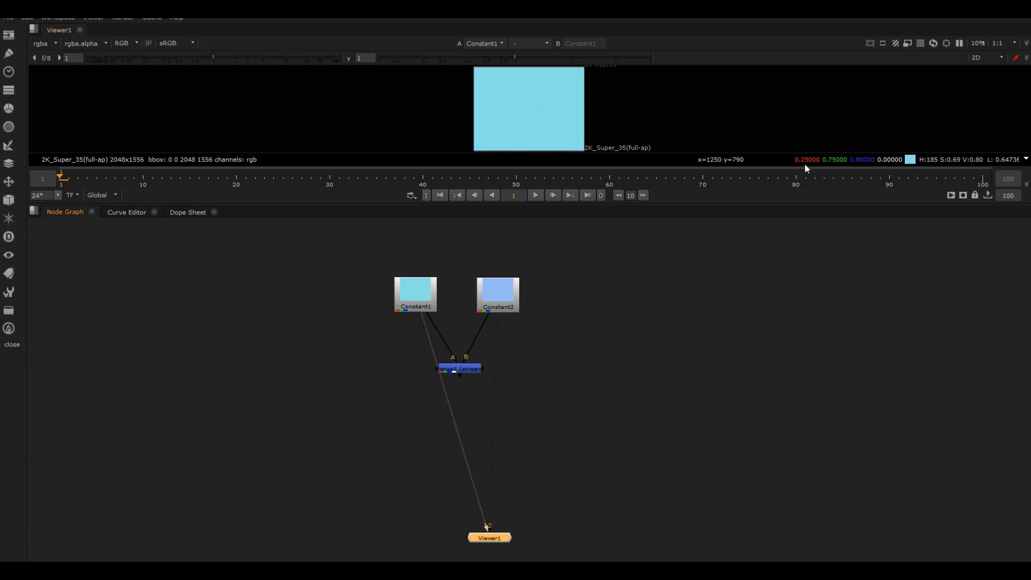
{"action": "mouse_move", "coordinate": [470, 372]}
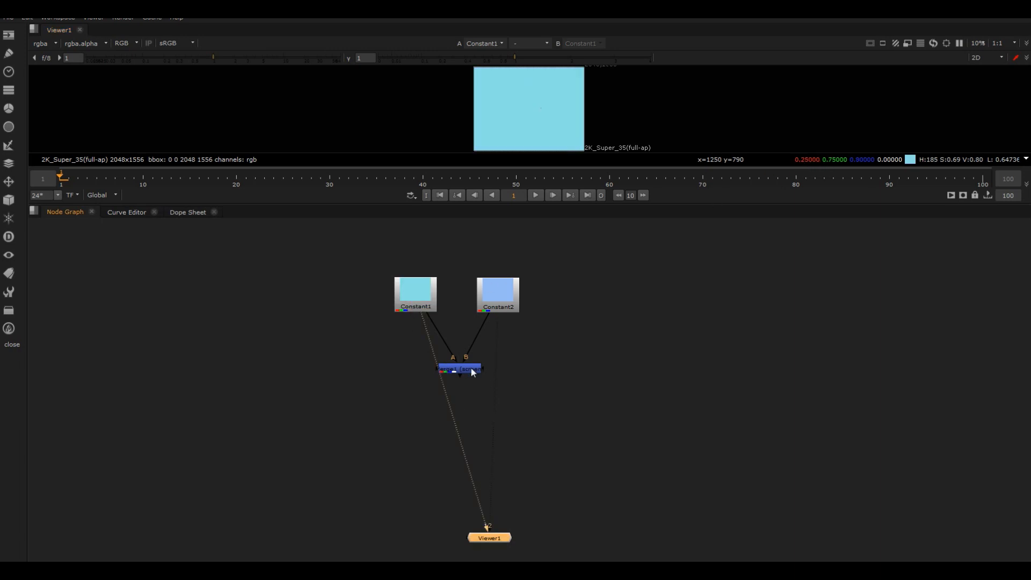
{"action": "left_click", "coordinate": [459, 368]}
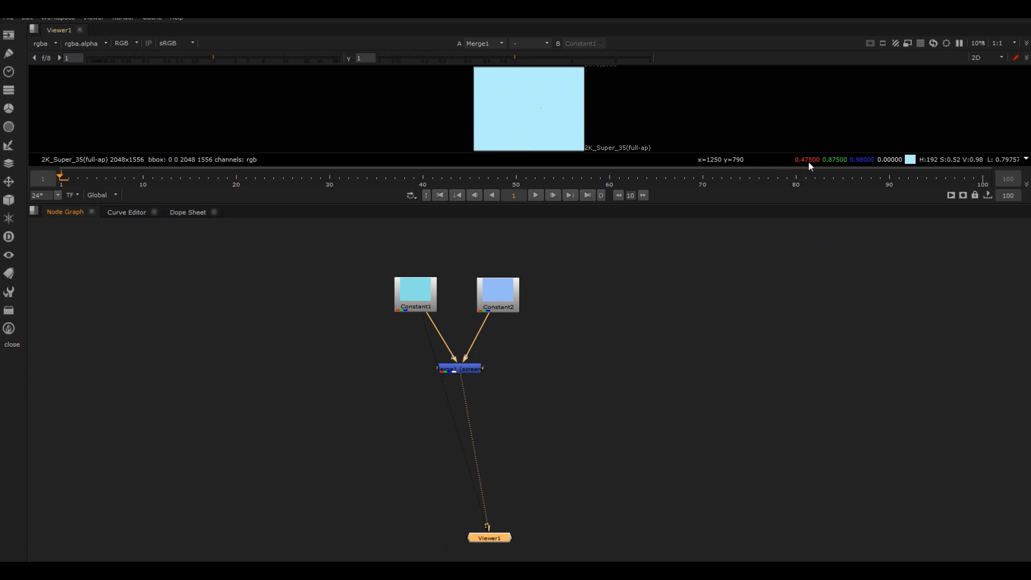
{"action": "mouse_move", "coordinate": [791, 274]}
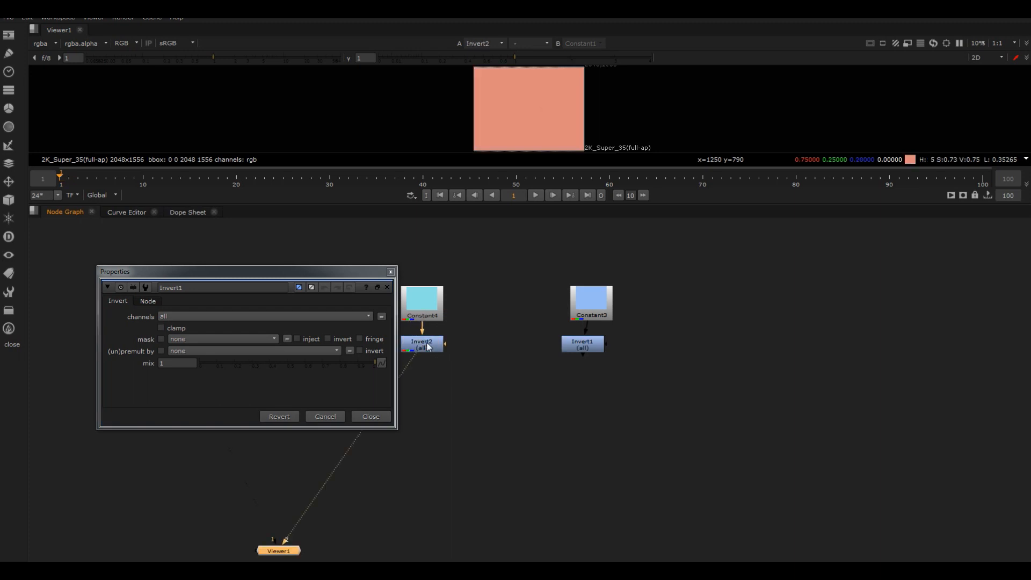
- View Invert2, the inverted first constant colour, in the Viewer
{"action": "left_click", "coordinate": [421, 303]}
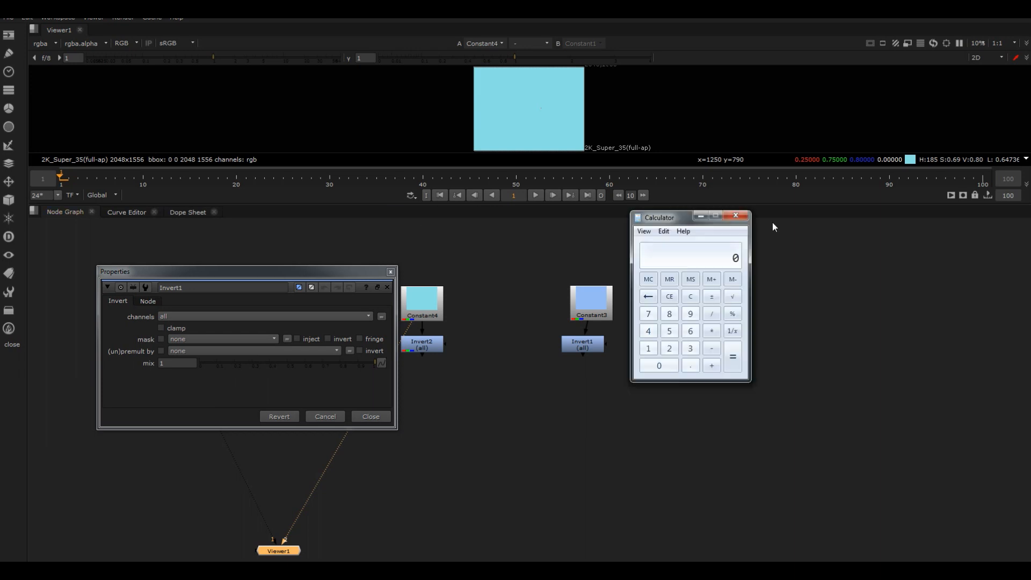
{"action": "left_click_drag", "start_coordinate": [658, 217], "coordinate": [769, 235]}
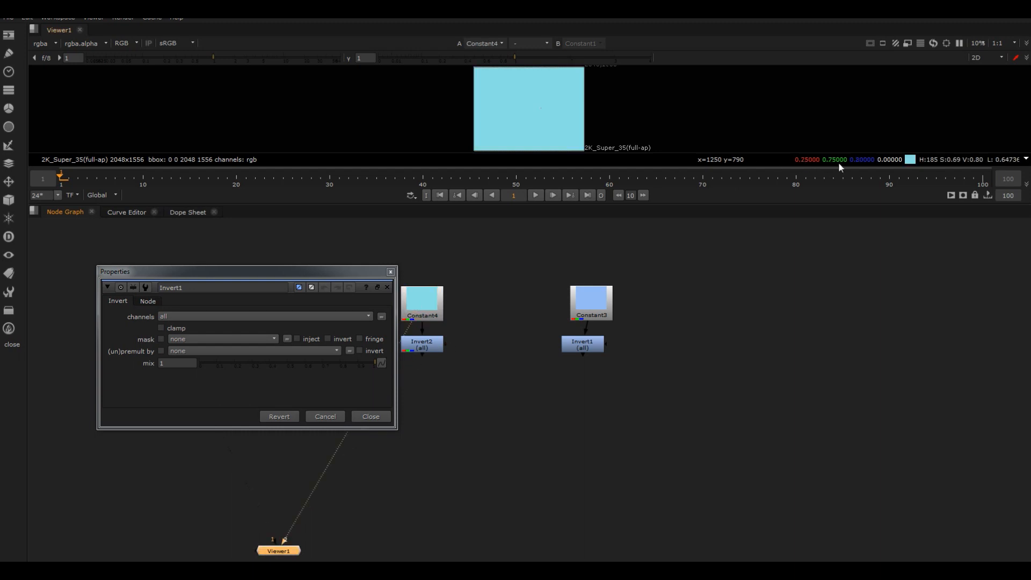
{"action": "mouse_move", "coordinate": [898, 189]}
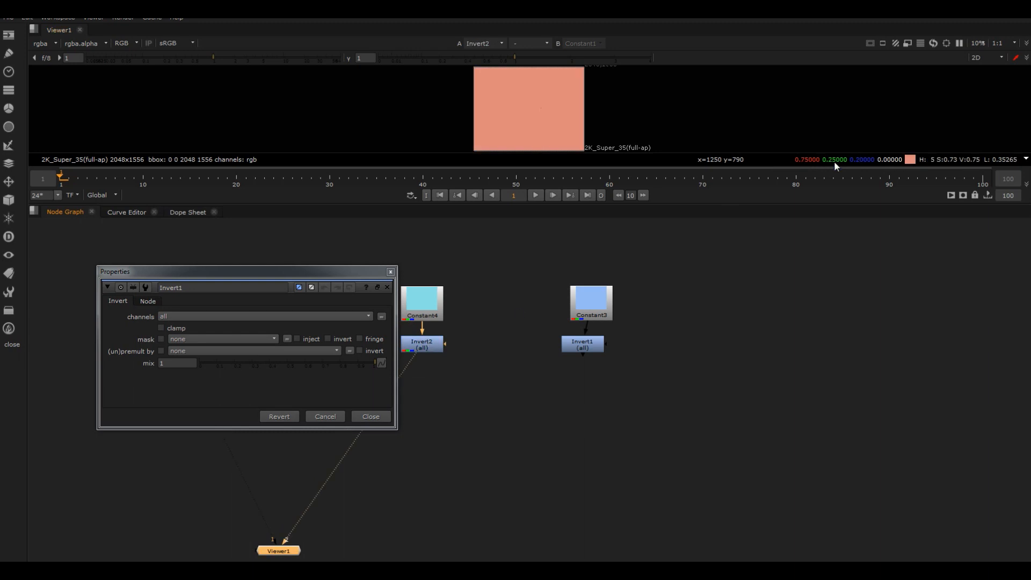
{"action": "left_click", "coordinate": [421, 303]}
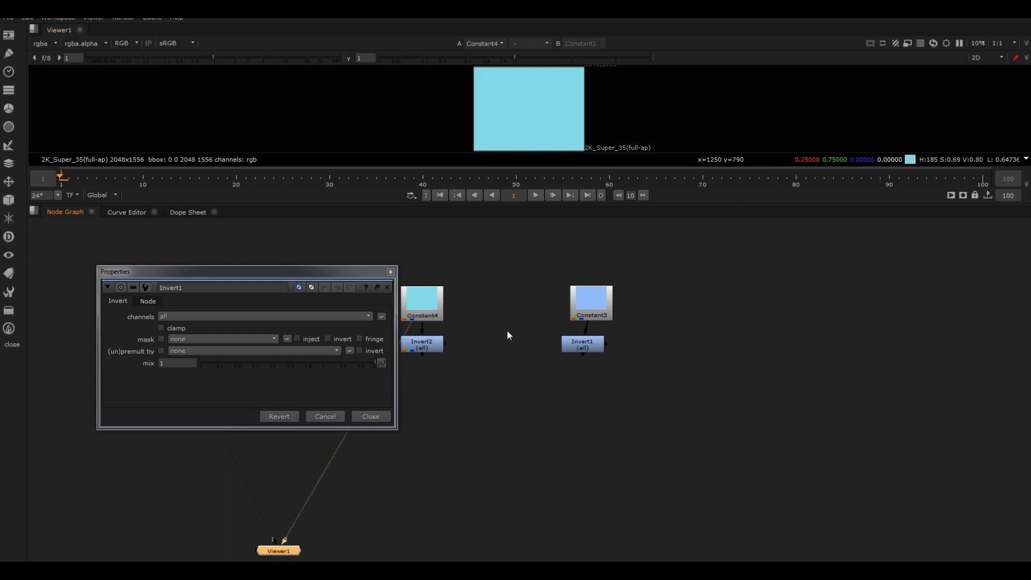
{"action": "left_click", "coordinate": [421, 344]}
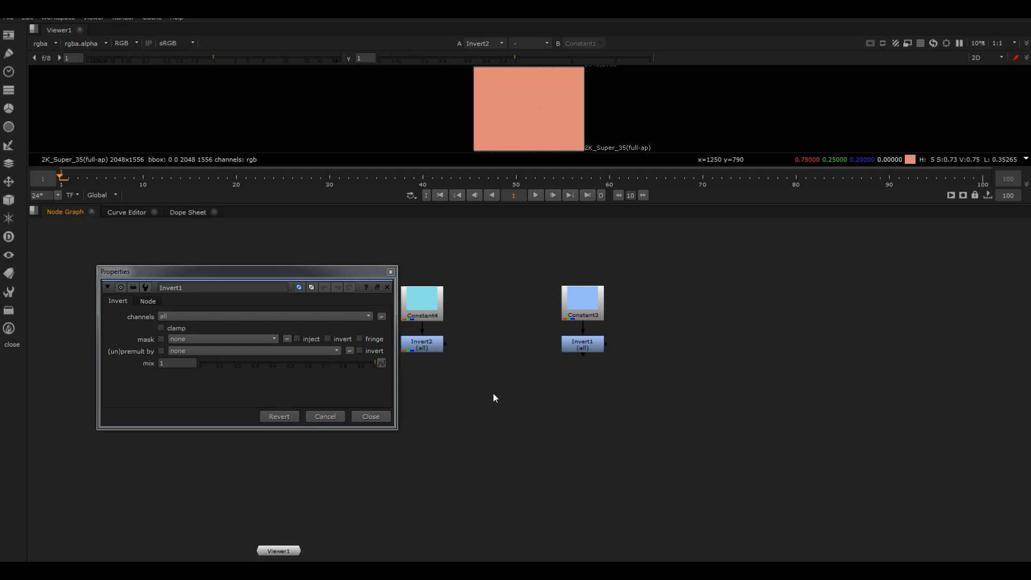
- Add Merge2 taking Invert2 as A and Invert1 as B, then check each inverted colour
{"action": "left_click", "coordinate": [370, 416]}
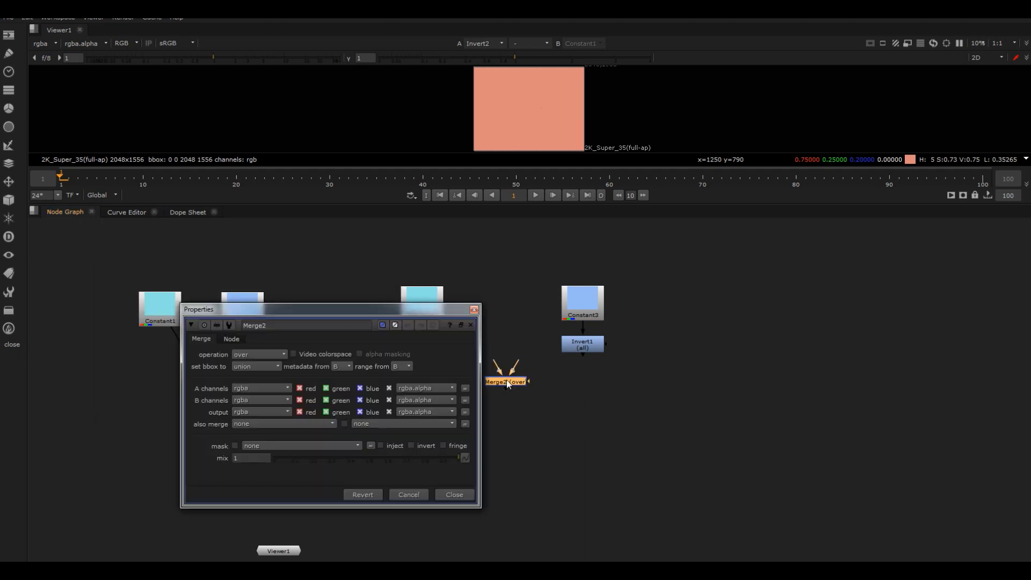
{"action": "left_click", "coordinate": [453, 494]}
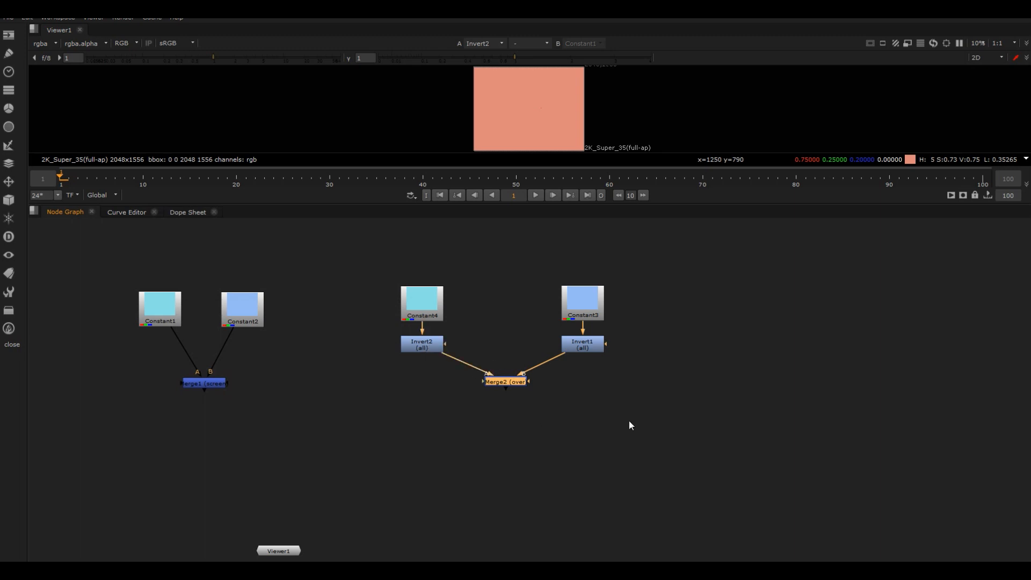
{"action": "left_click", "coordinate": [505, 381]}
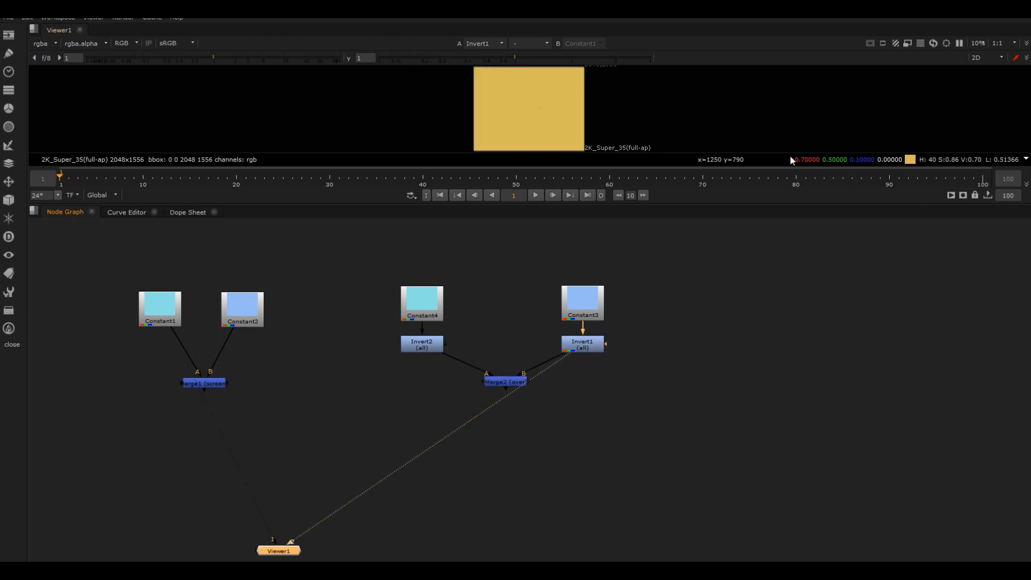
{"action": "left_click", "coordinate": [421, 344]}
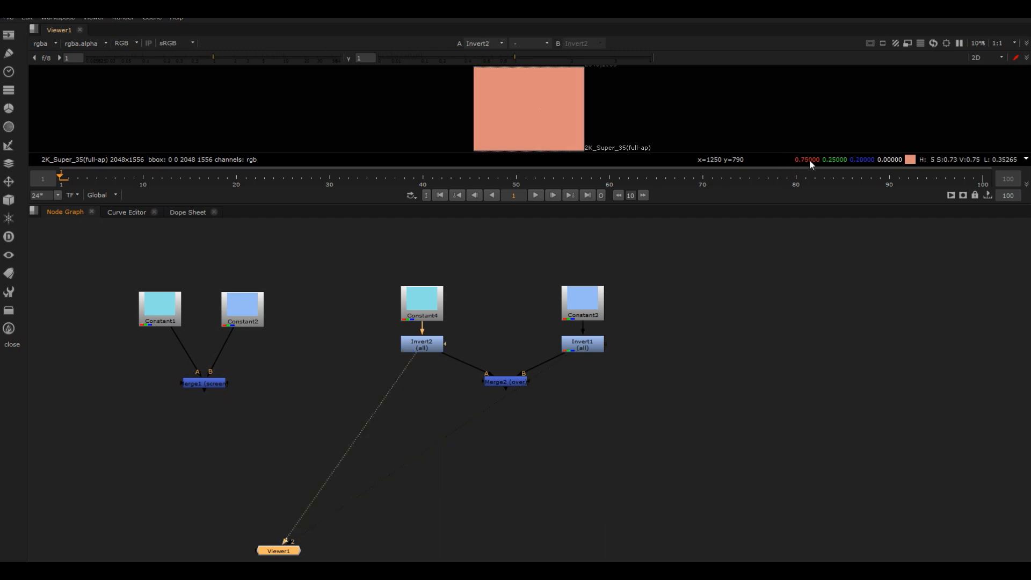
{"action": "mouse_move", "coordinate": [796, 246]}
{"action": "type", "text": "0.75"}
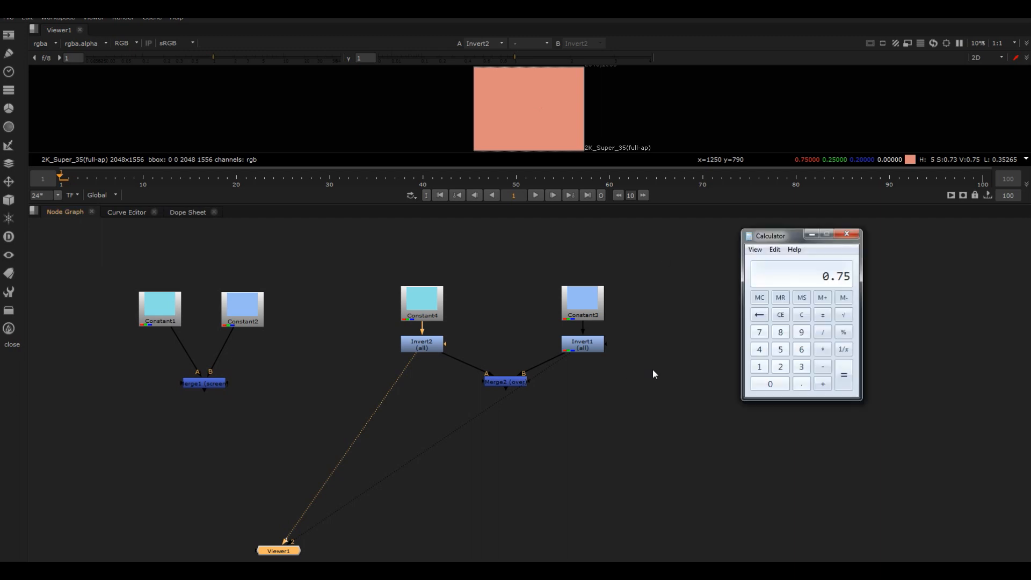
{"action": "left_click", "coordinate": [780, 366]}
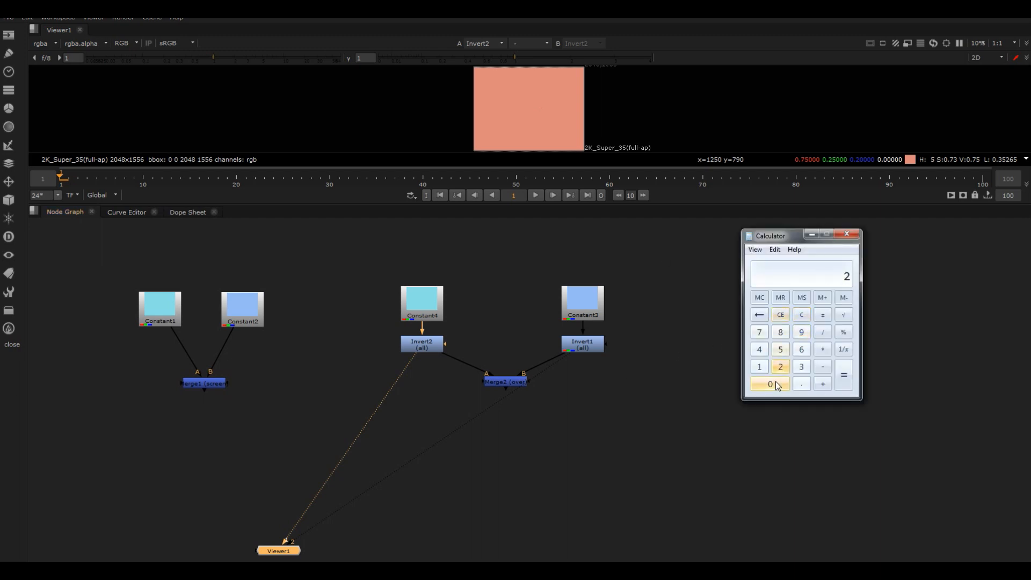
{"action": "left_click", "coordinate": [801, 383]}
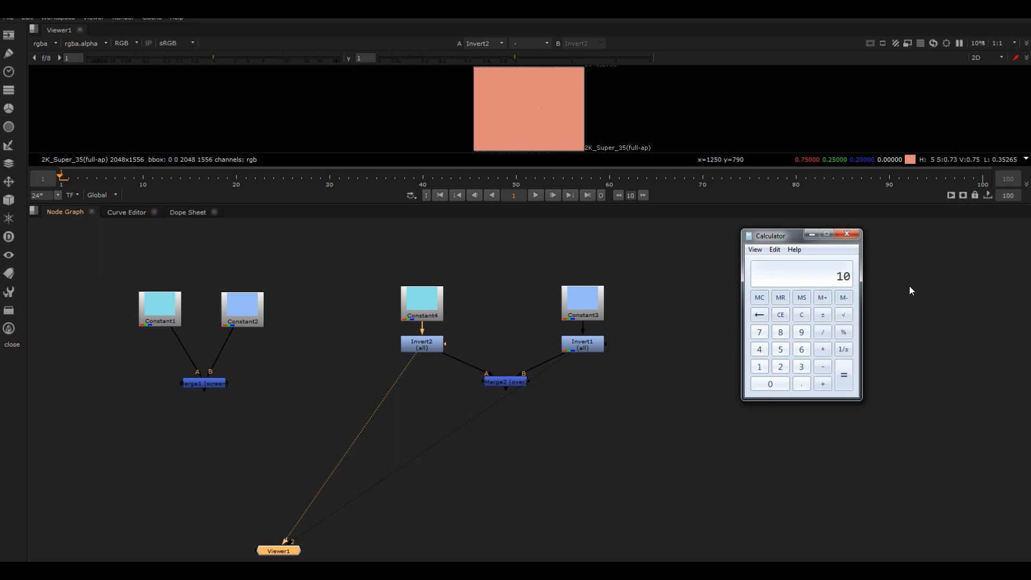
{"action": "left_click", "coordinate": [847, 235]}
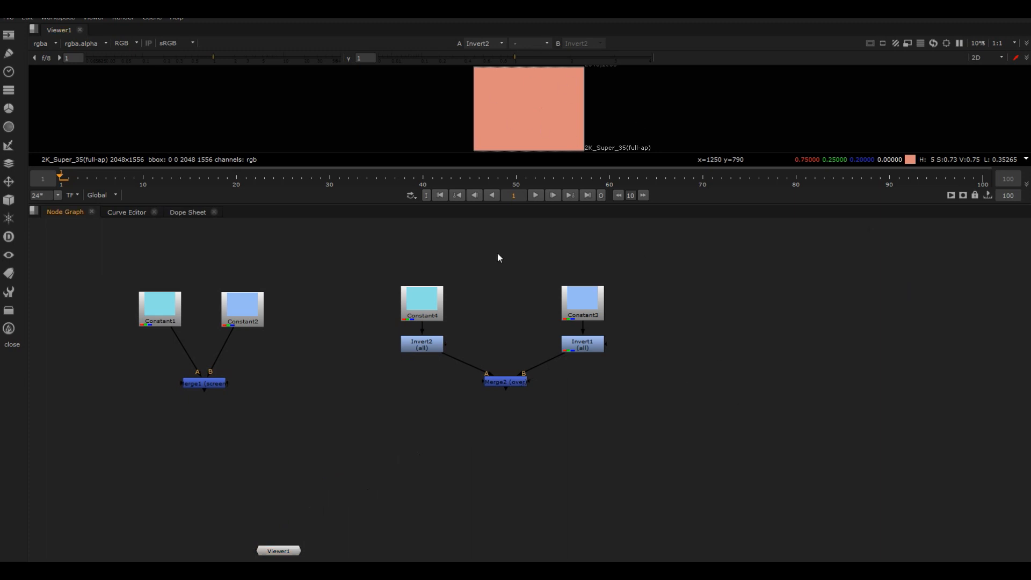
{"action": "mouse_move", "coordinate": [488, 265]}
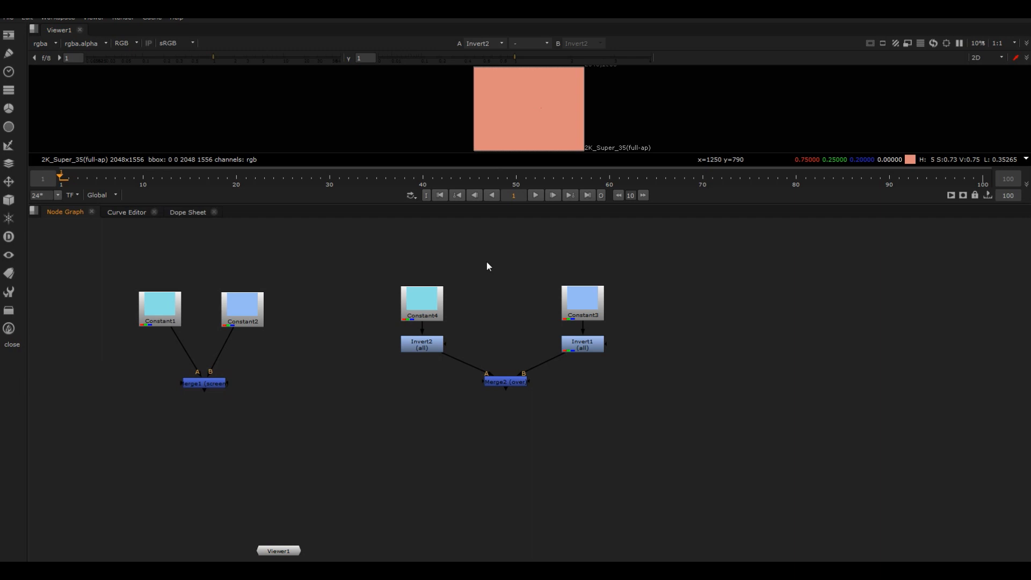
- Switch Merge2's operation from over to multiply
{"action": "double_click", "coordinate": [505, 383]}
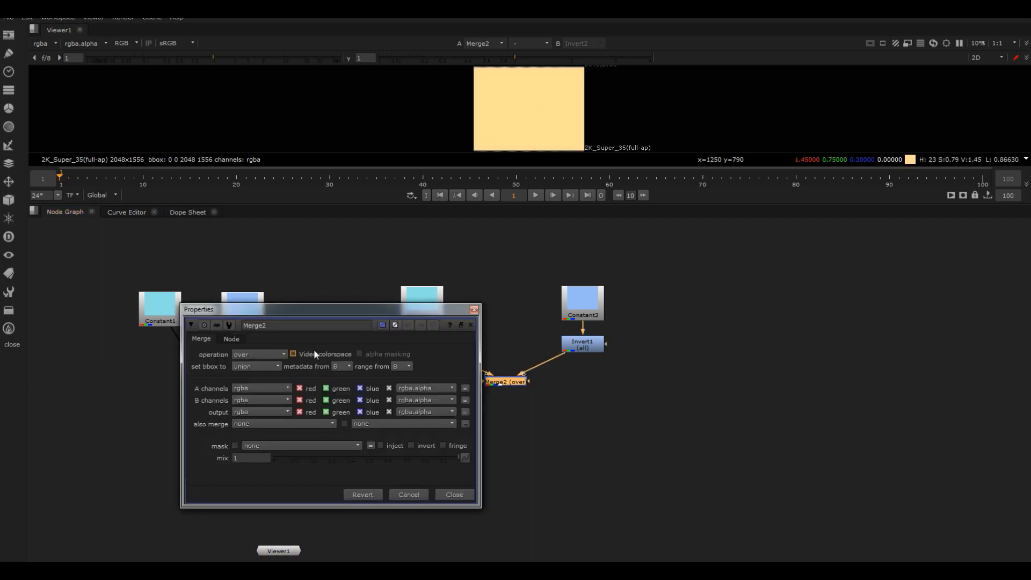
{"action": "left_click", "coordinate": [259, 353]}
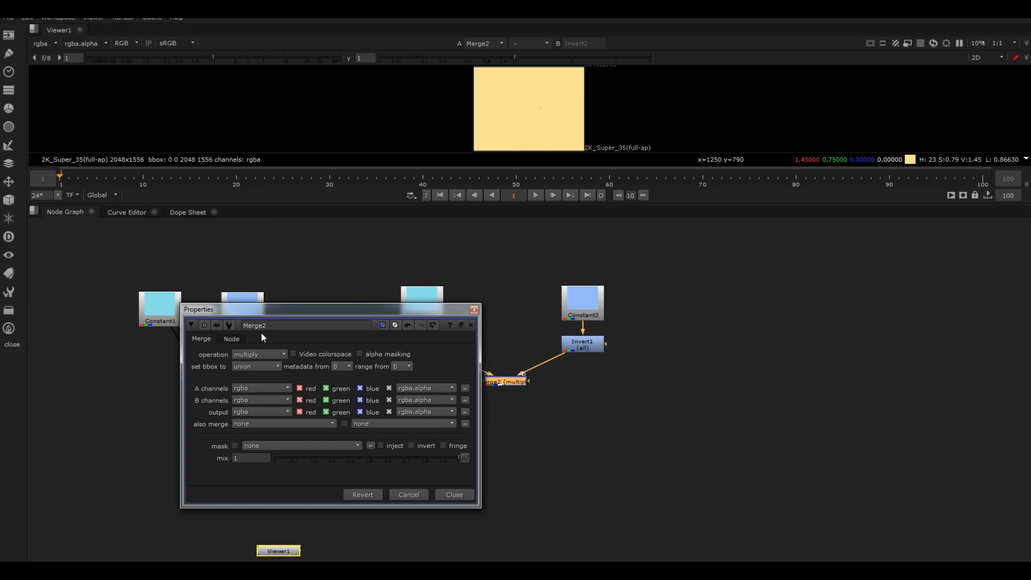
{"action": "left_click", "coordinate": [453, 494]}
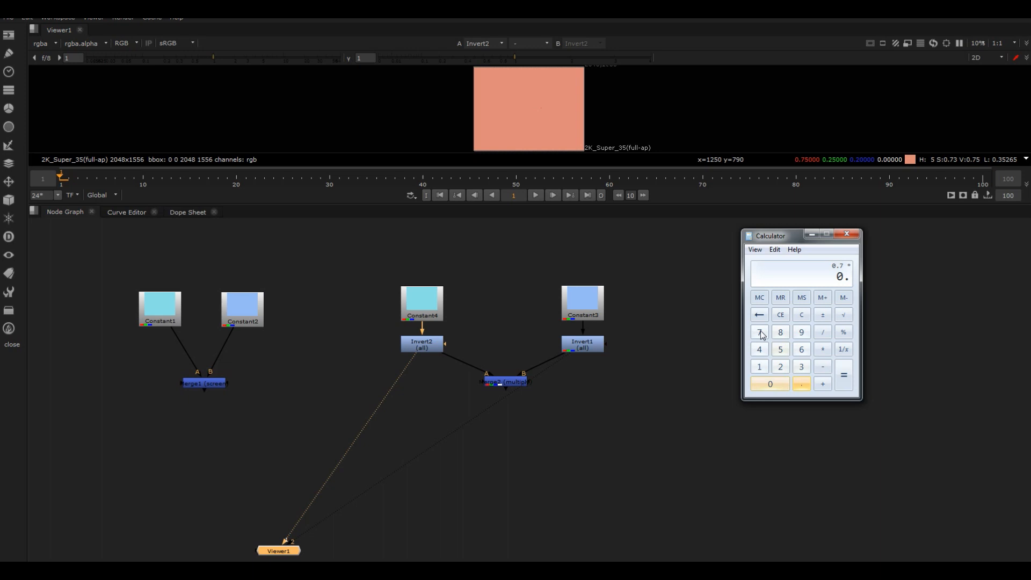
- Compare Merge2's orange multiply output against Merge1's light blue screen result in the Viewer
{"action": "left_click", "coordinate": [844, 375]}
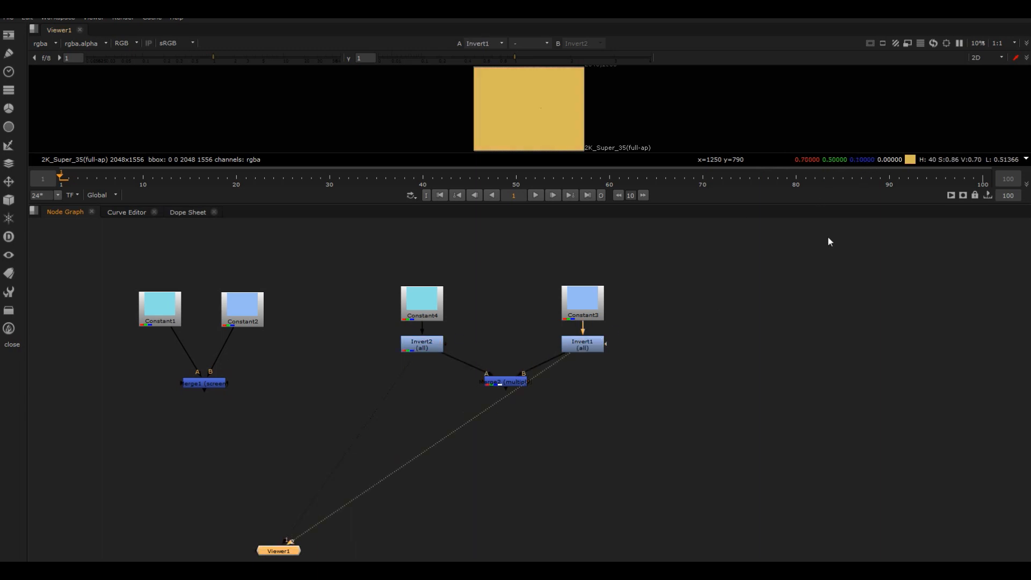
{"action": "left_click", "coordinate": [505, 382]}
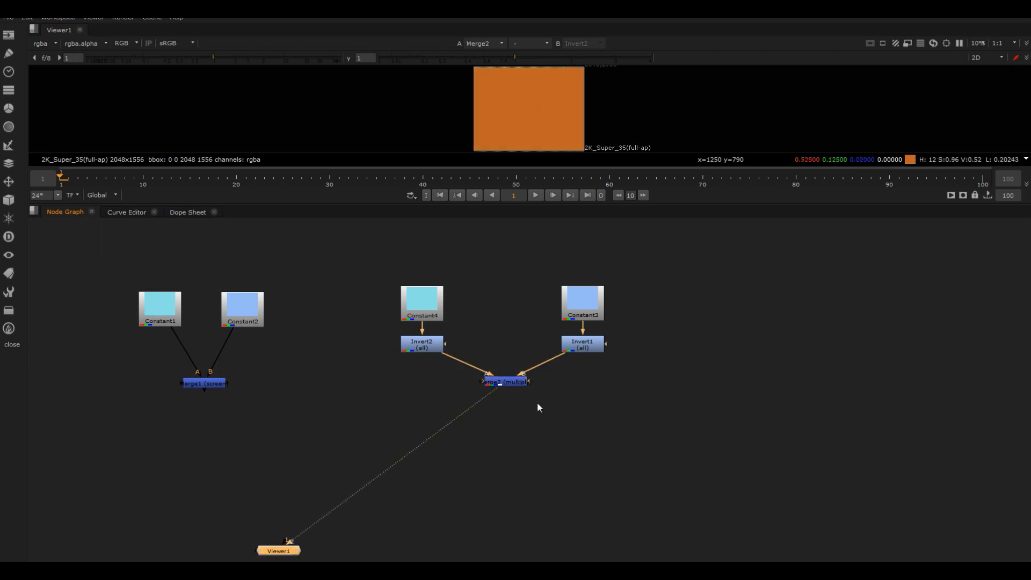
{"action": "left_click", "coordinate": [203, 382]}
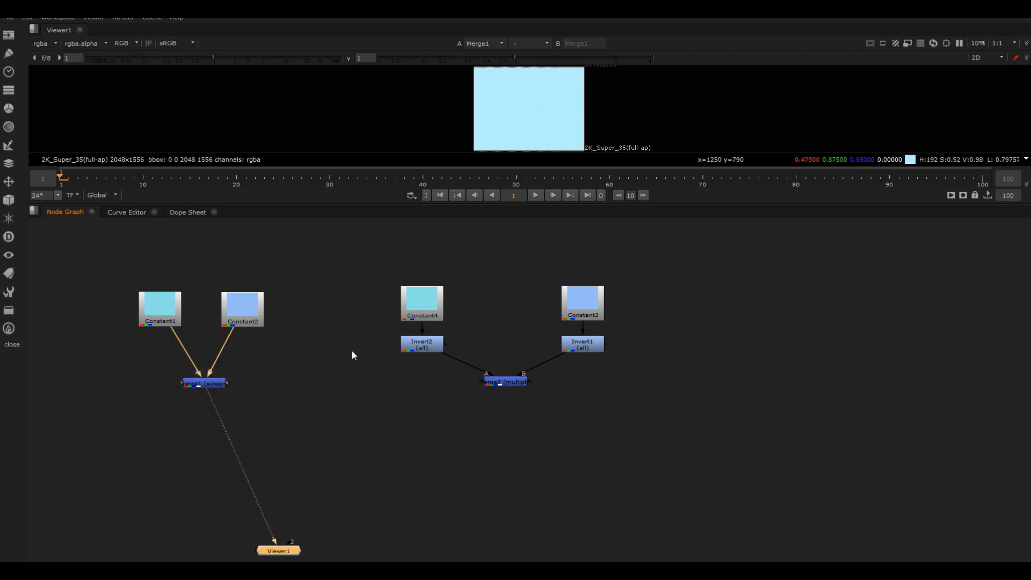
{"action": "left_click", "coordinate": [503, 382]}
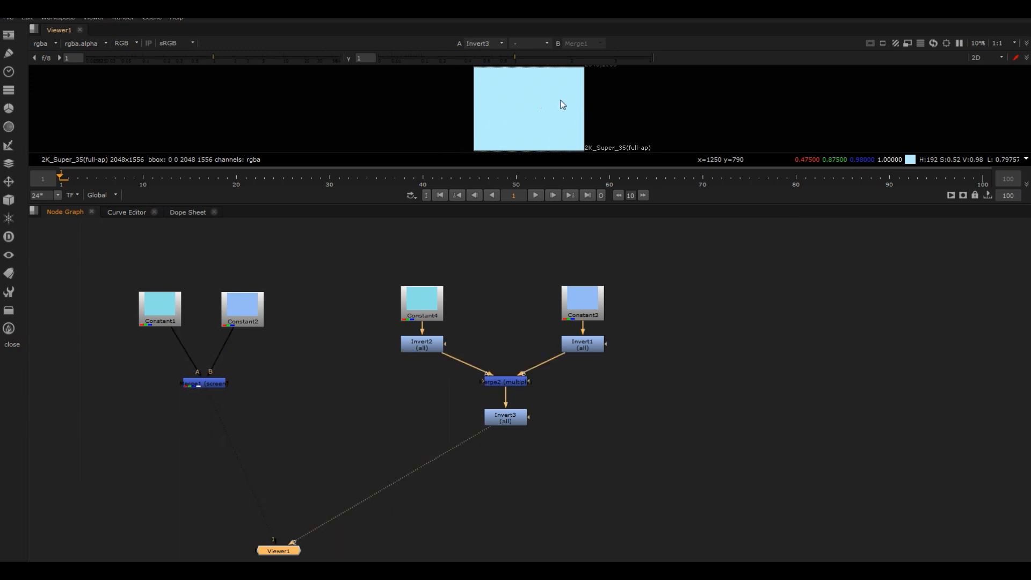
{"action": "mouse_move", "coordinate": [634, 368]}
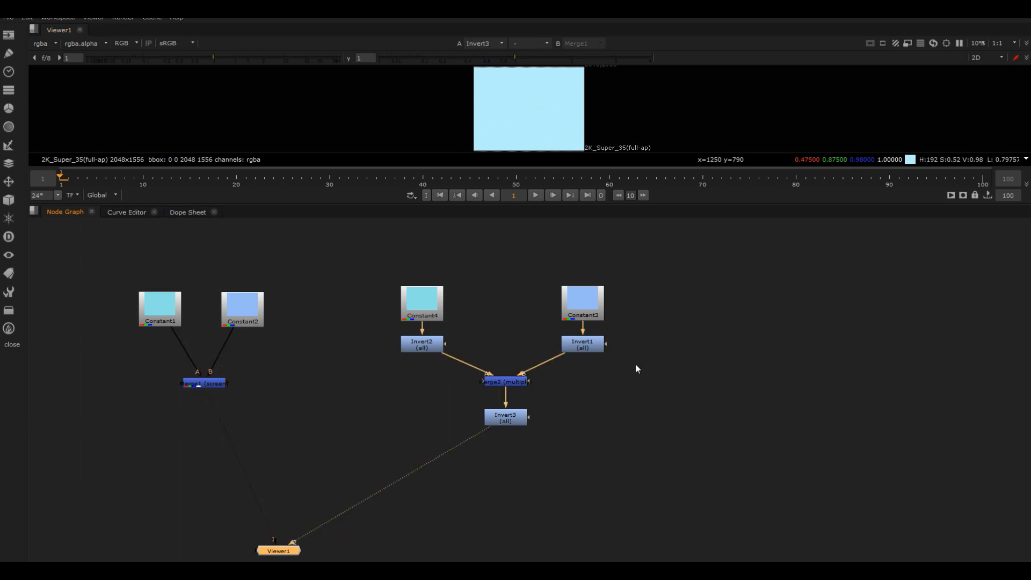
- Select Invert3 and gather the invert-multiply-invert breakdown nodes together
{"action": "left_click", "coordinate": [504, 418]}
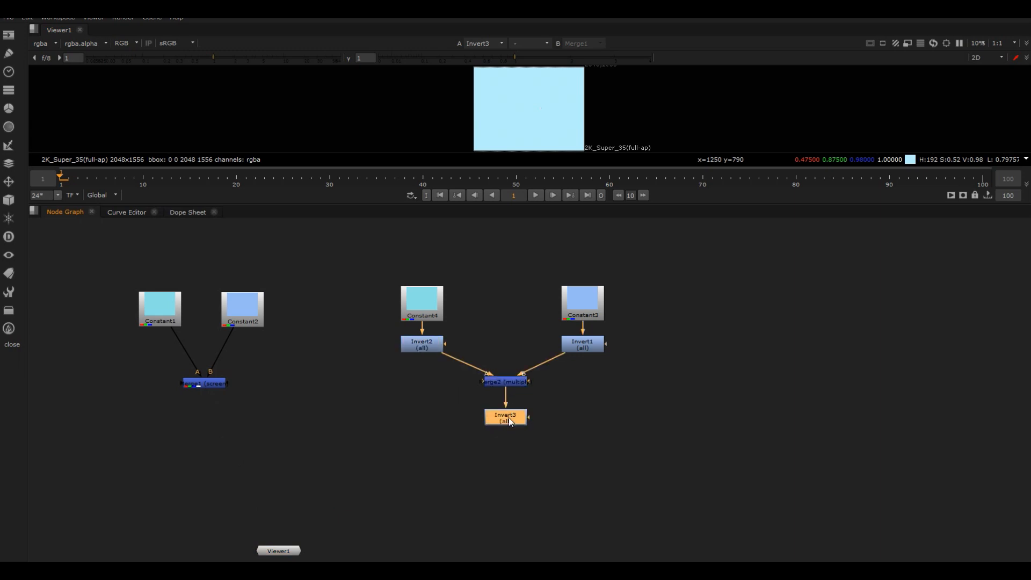
{"action": "left_click", "coordinate": [440, 399]}
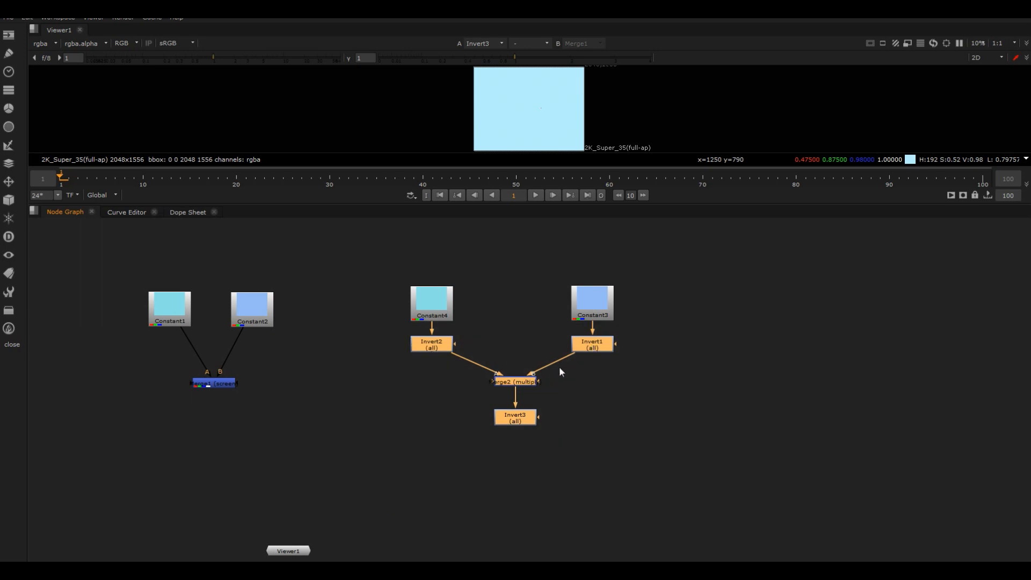
- Draw an ellipse alpha in Roto1 and Roto2, offsetting the second circle to the right
{"action": "left_click", "coordinate": [752, 315]}
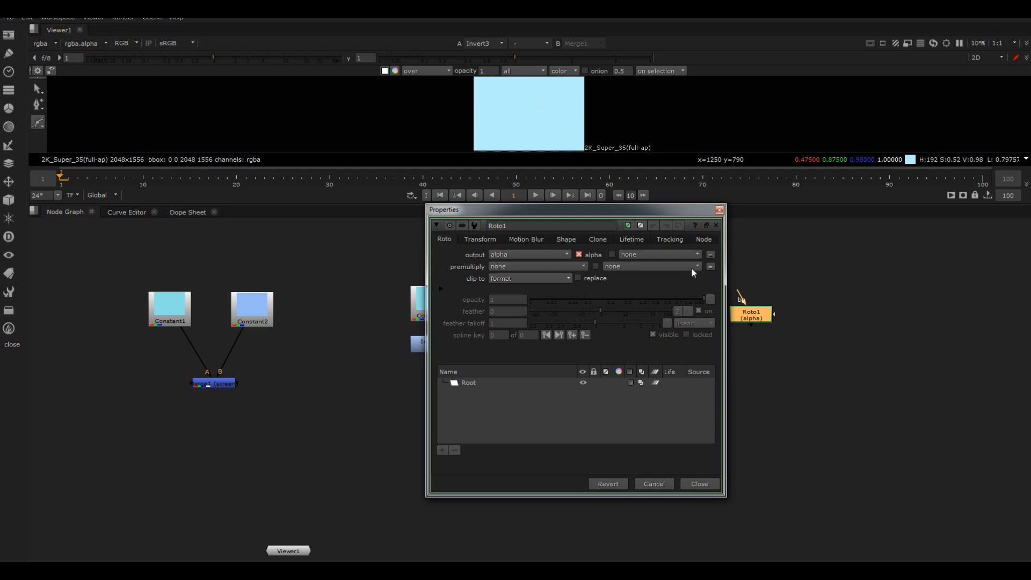
{"action": "left_click", "coordinate": [751, 315]}
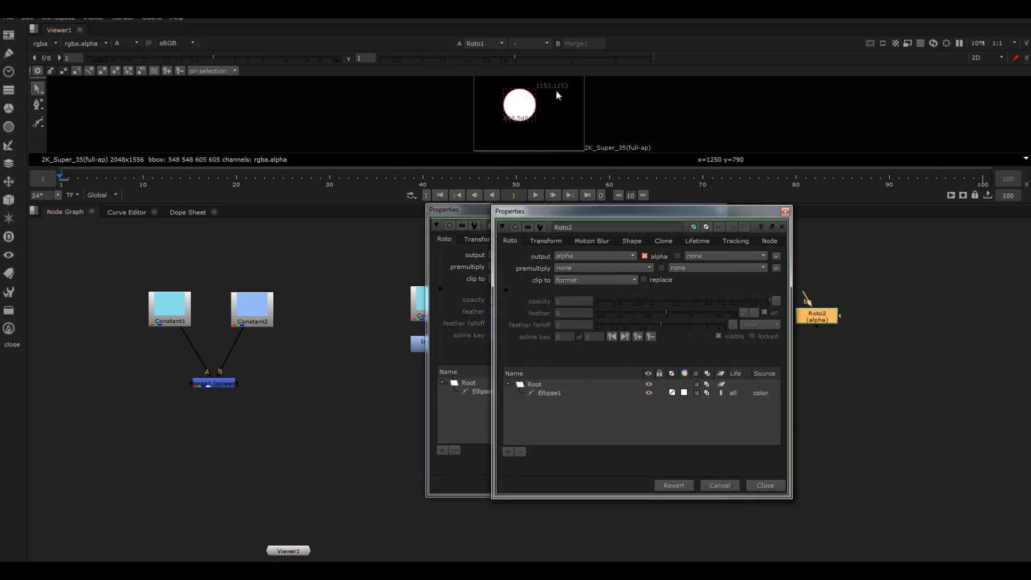
{"action": "left_click", "coordinate": [549, 393]}
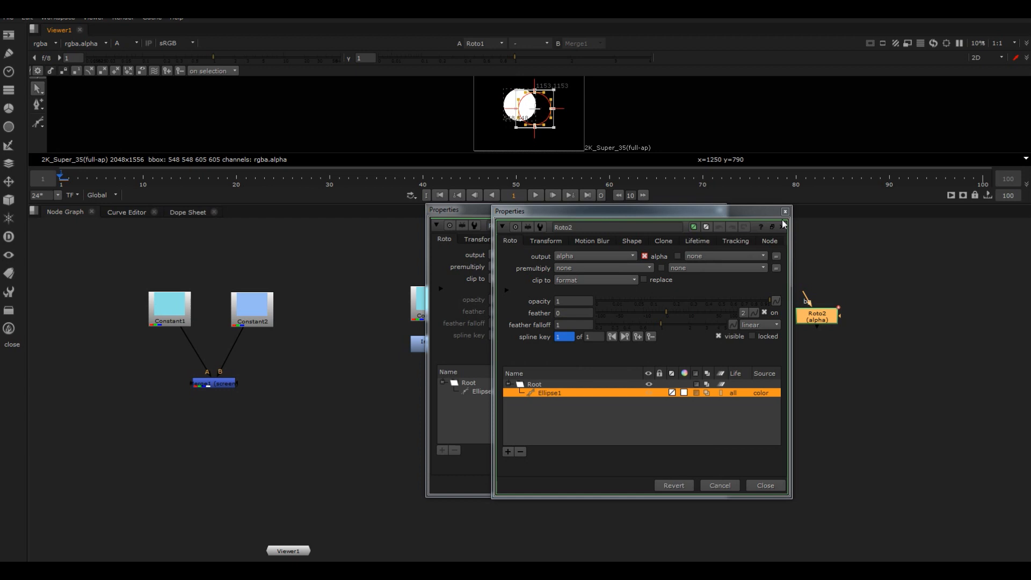
{"action": "left_click", "coordinate": [783, 212]}
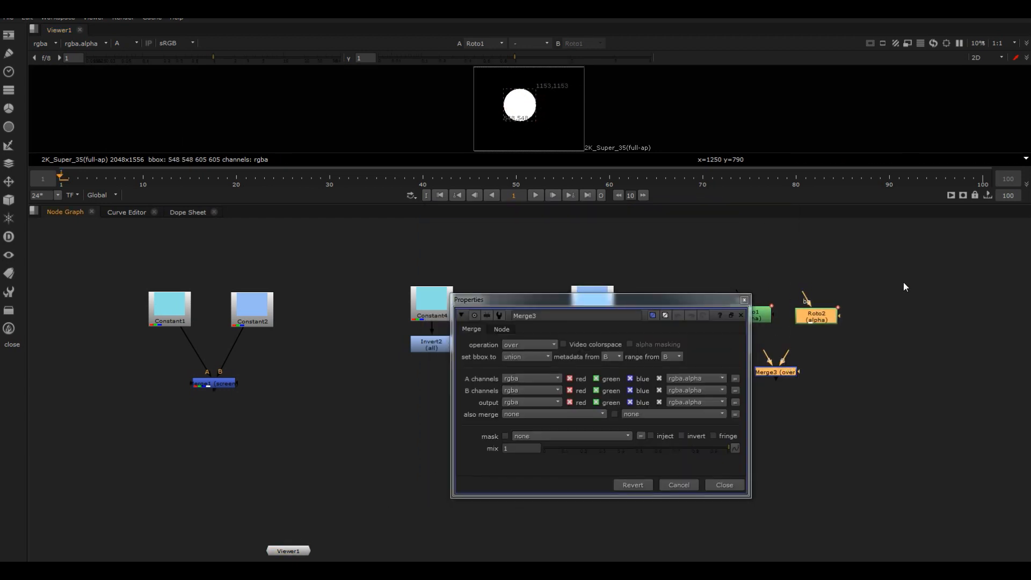
- Set Merge3 combining Roto1 and Roto2 to plus so both circles show together
{"action": "left_click", "coordinate": [528, 344]}
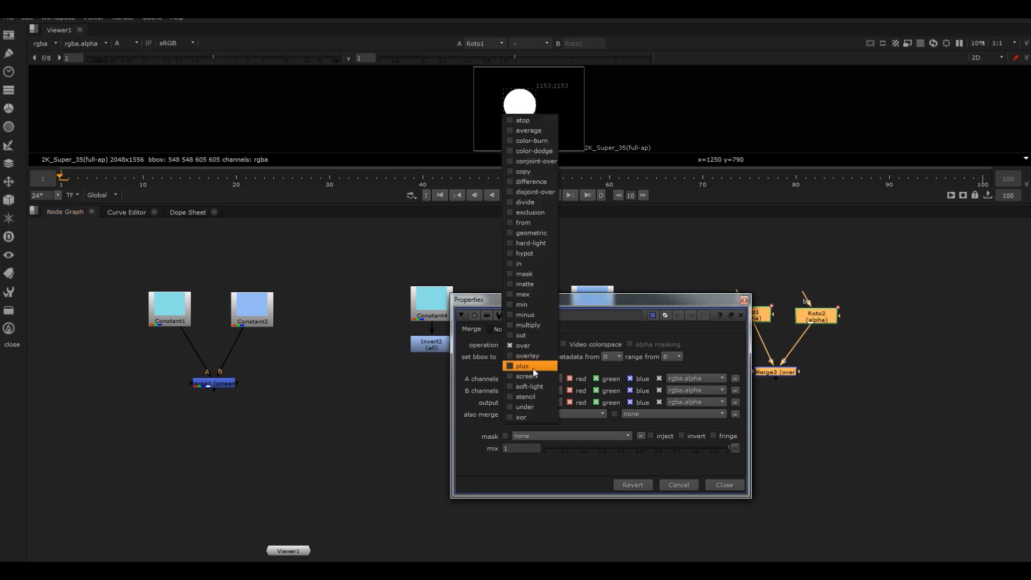
{"action": "left_click", "coordinate": [521, 365]}
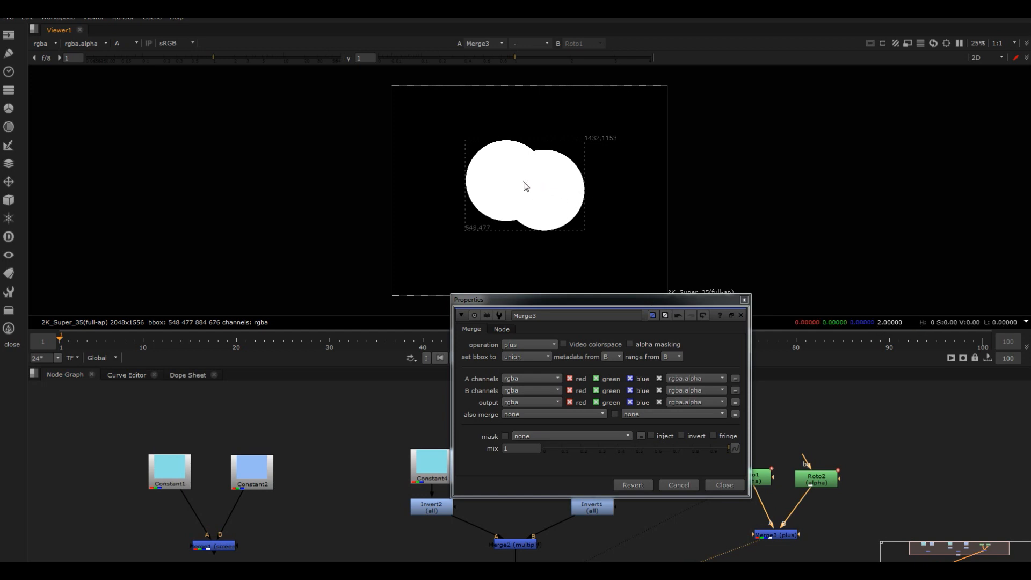
{"action": "left_click", "coordinate": [723, 484]}
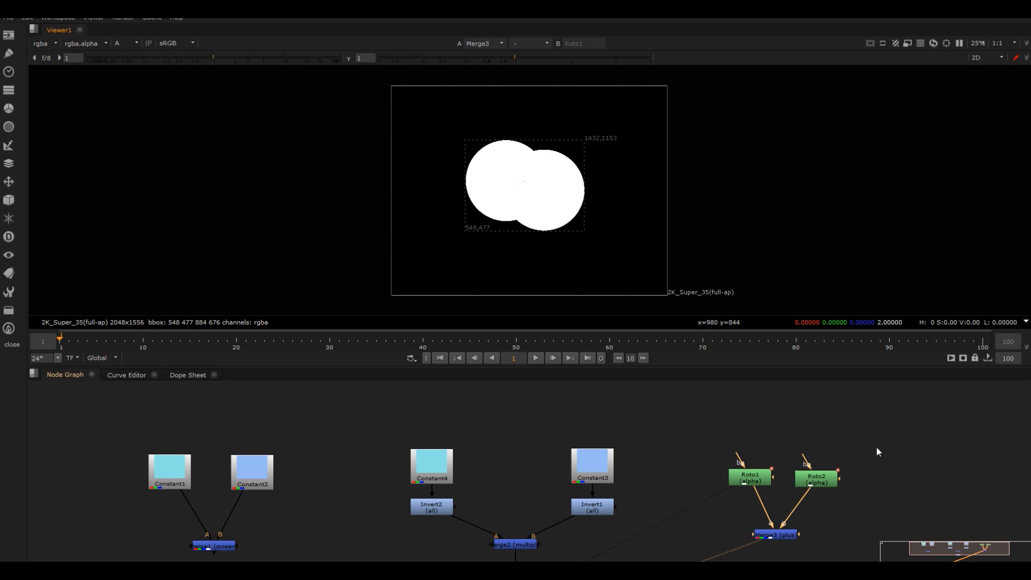
{"action": "mouse_move", "coordinate": [935, 363]}
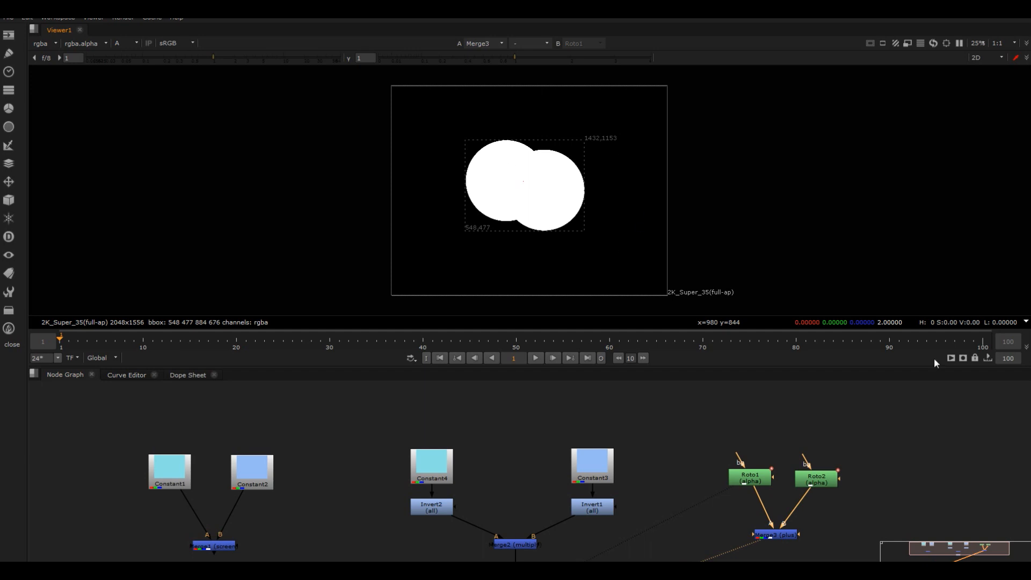
{"action": "mouse_move", "coordinate": [891, 432]}
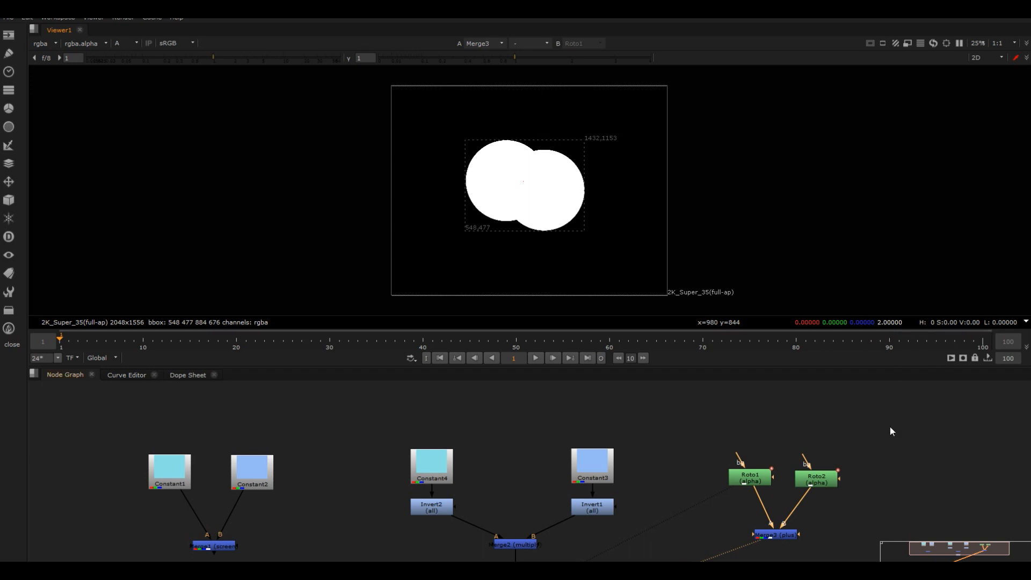
{"action": "mouse_move", "coordinate": [852, 545]}
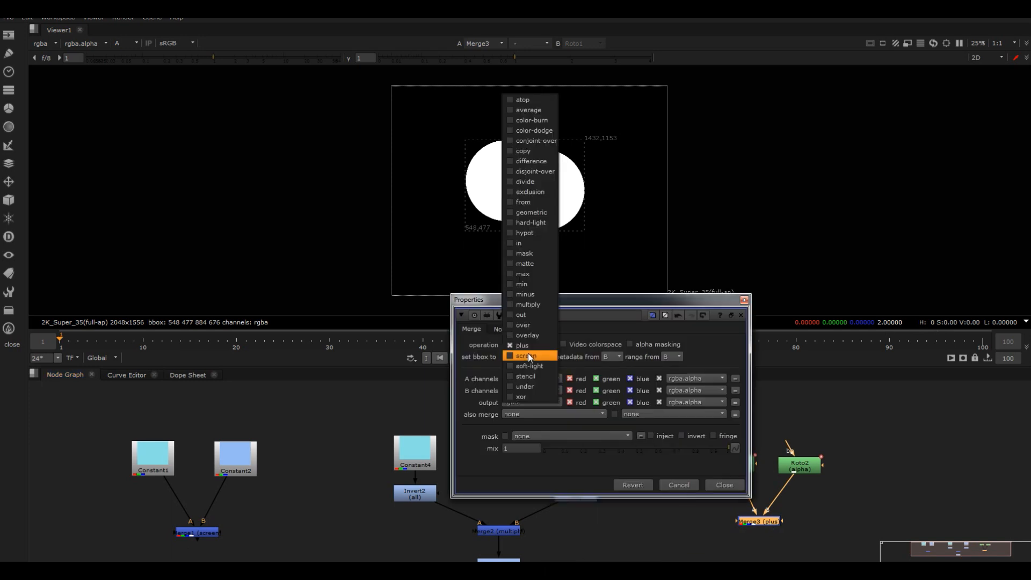
- Change Merge3 from plus to screen, then select Roto1 and Merge2
{"action": "left_click", "coordinate": [524, 356]}
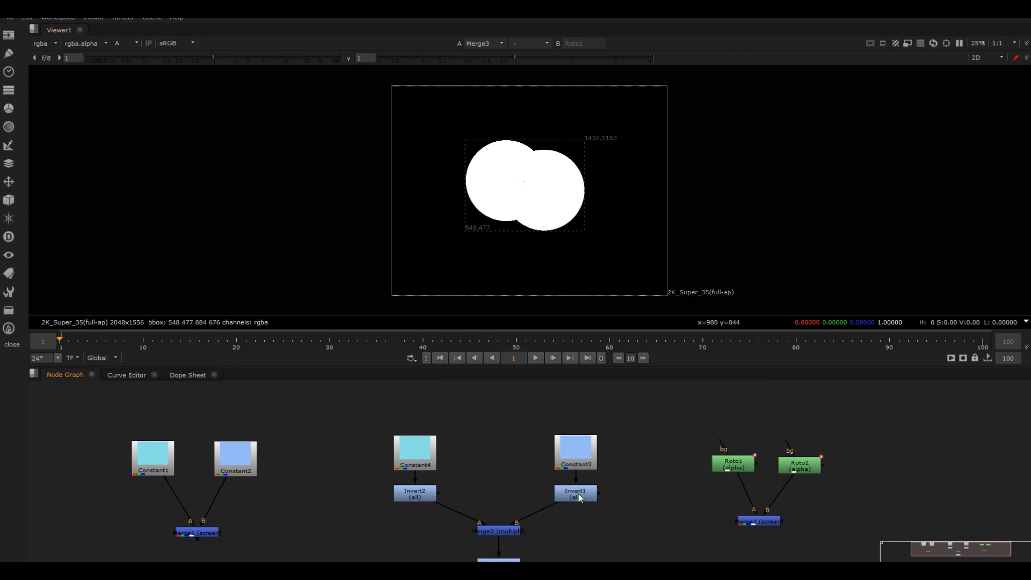
{"action": "left_click", "coordinate": [797, 464]}
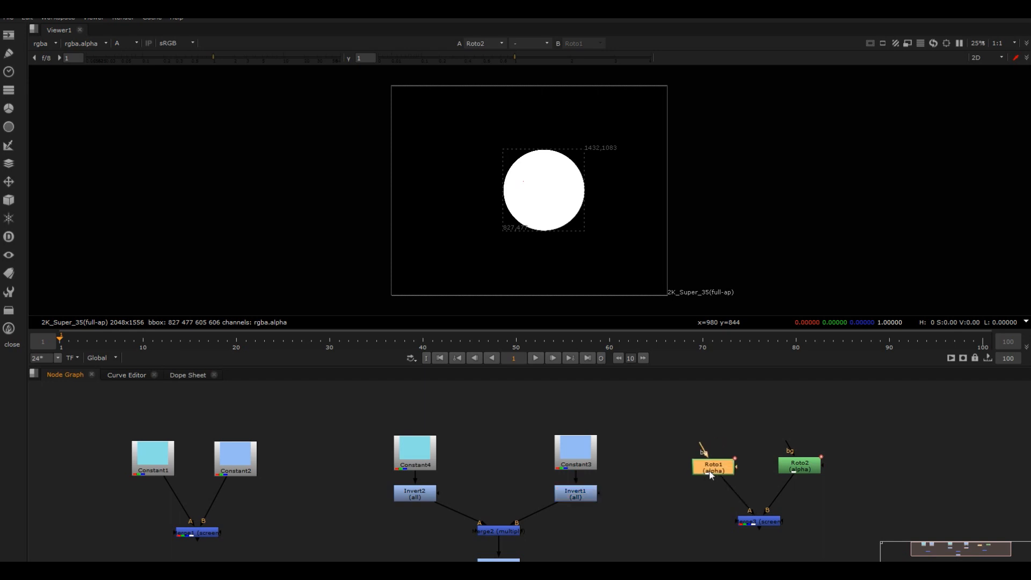
{"action": "left_click", "coordinate": [498, 531]}
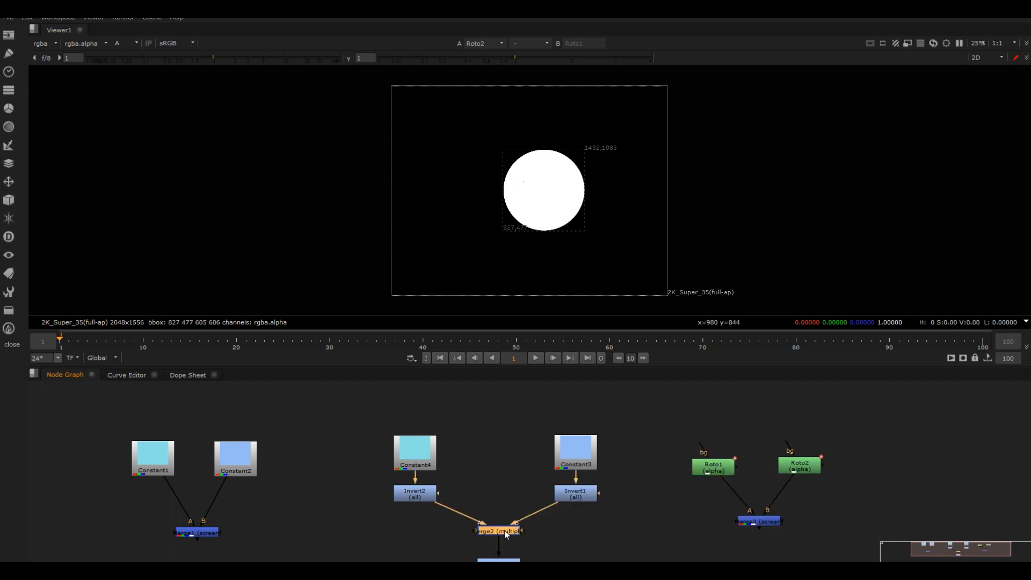
{"action": "left_click", "coordinate": [757, 522]}
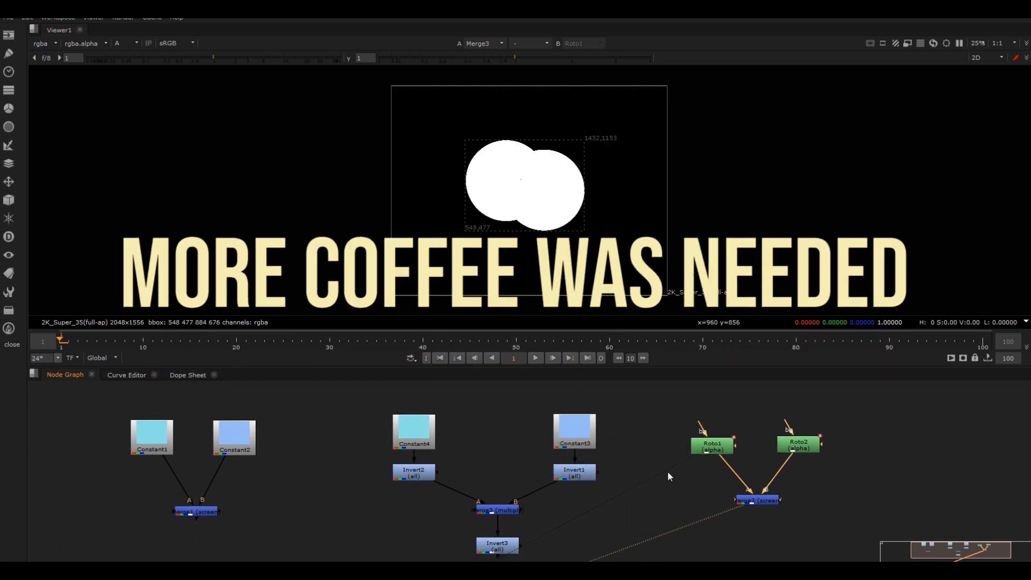
{"action": "mouse_move", "coordinate": [825, 456]}
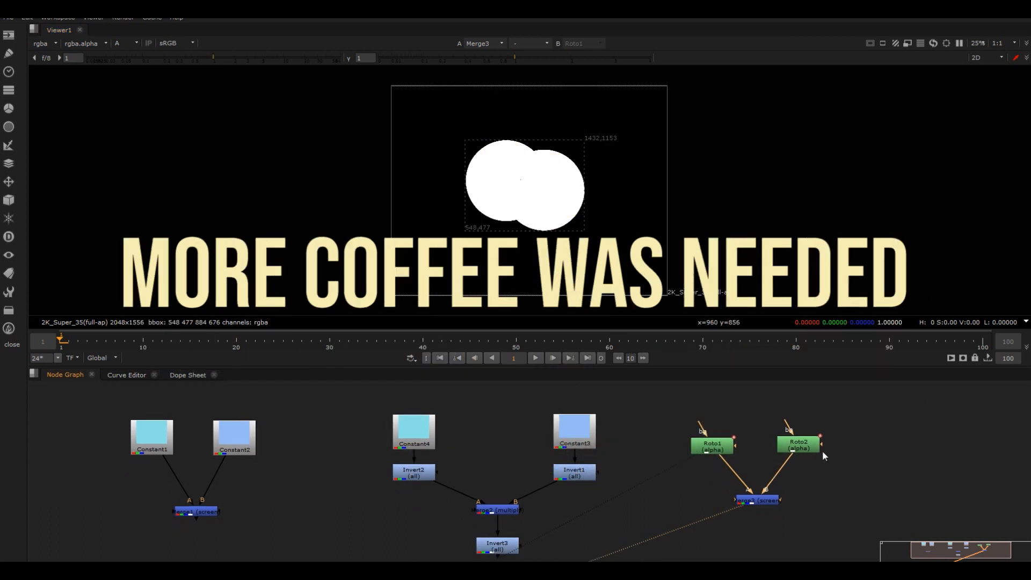